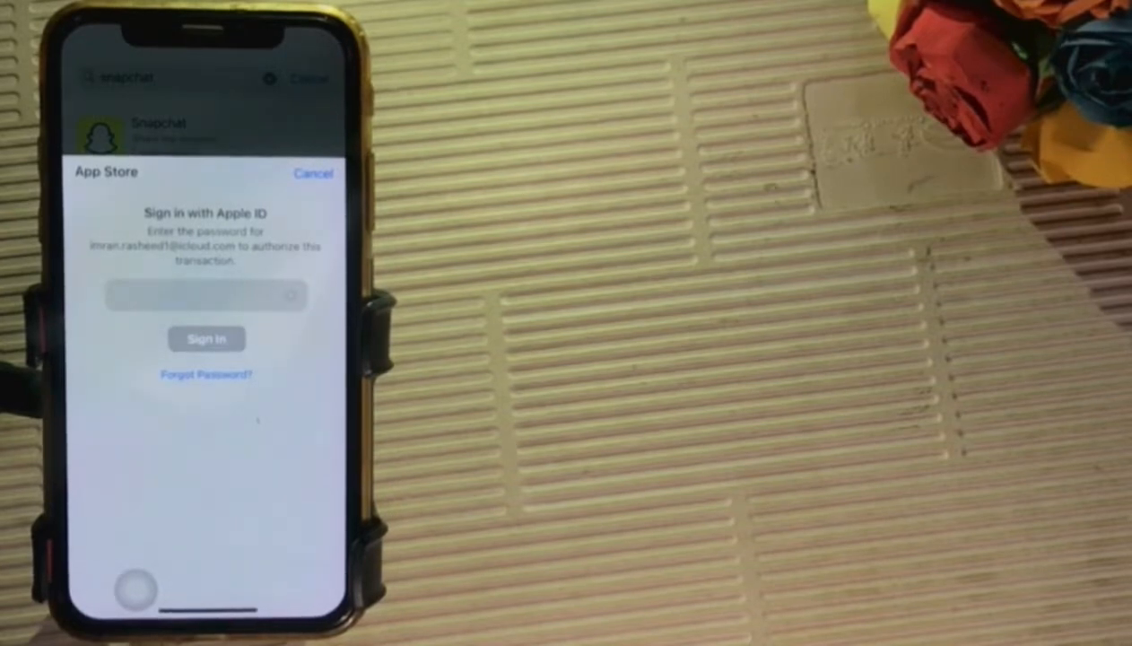
# Step: Sign in with the Apple ID to authorise getting Snapchat, reaching the 'not yet used' alert
pyautogui.click(207, 339)
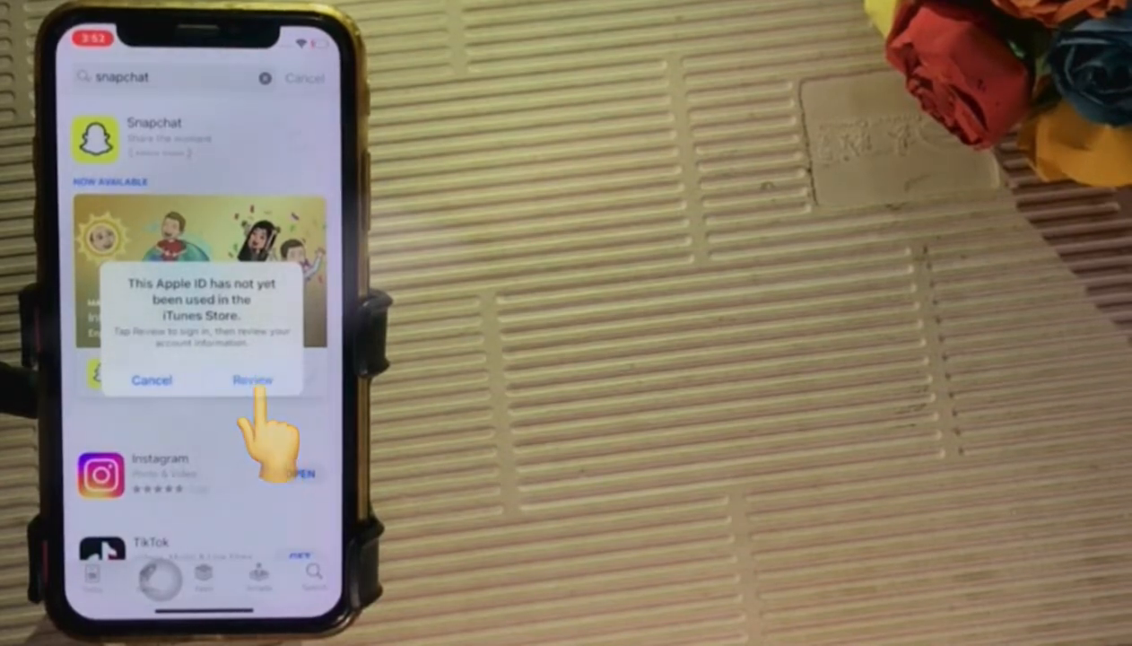
# Step: Review the account, choose Pakistan as country, agree to the terms and continue to payment
pyautogui.click(151, 380)
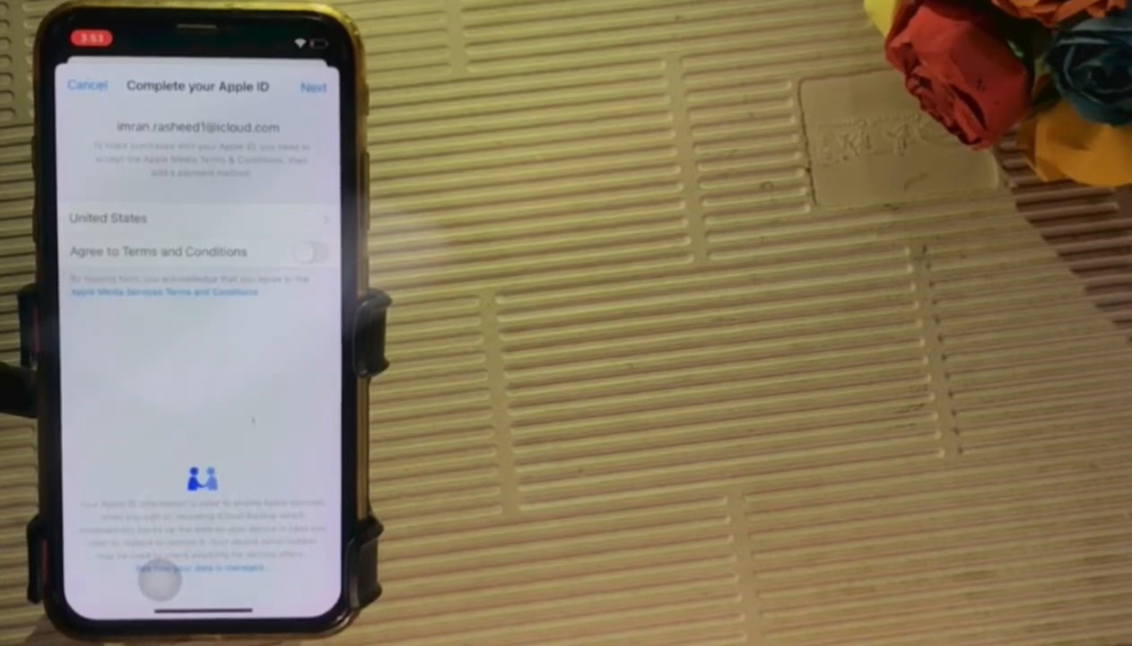
pyautogui.click(309, 248)
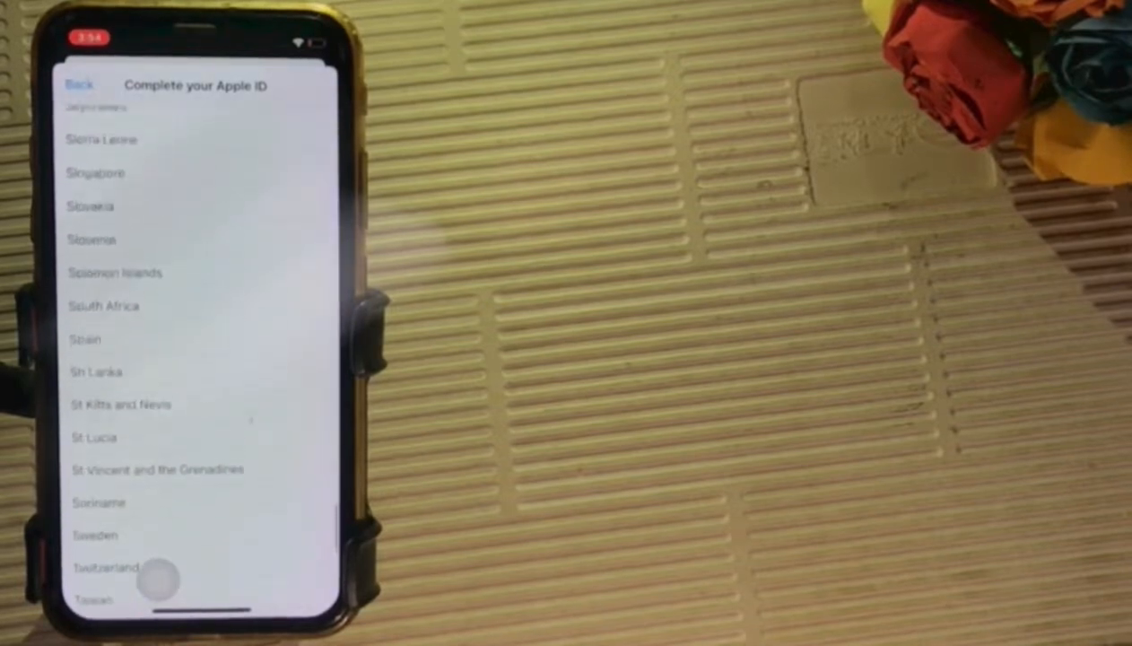
pyautogui.scroll(-3)
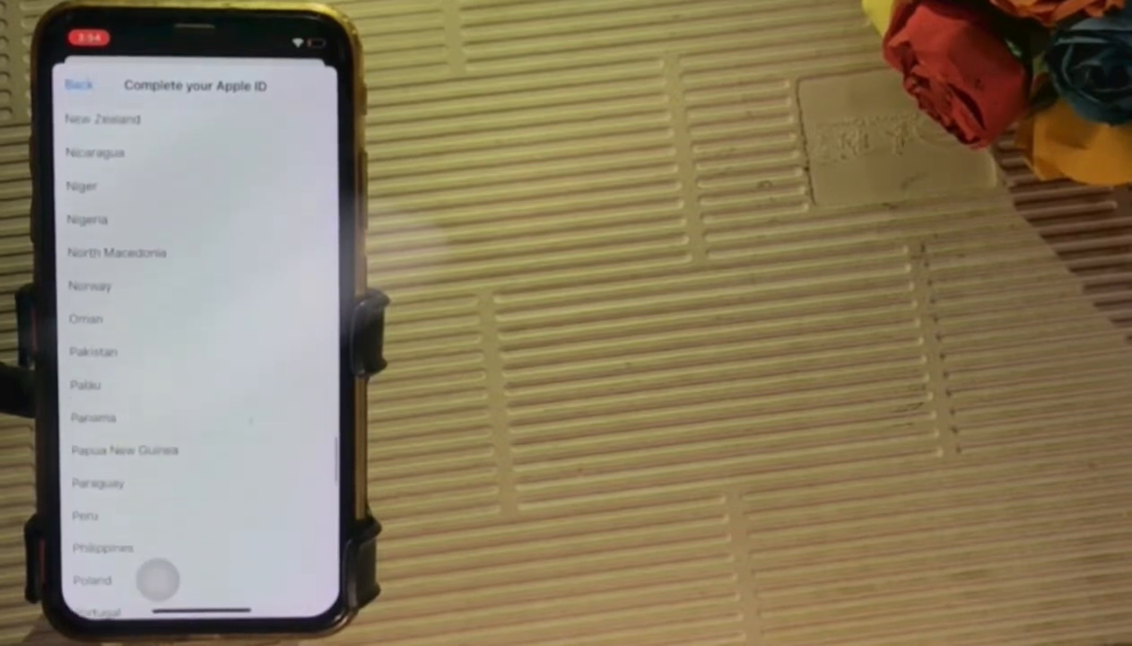
pyautogui.click(94, 351)
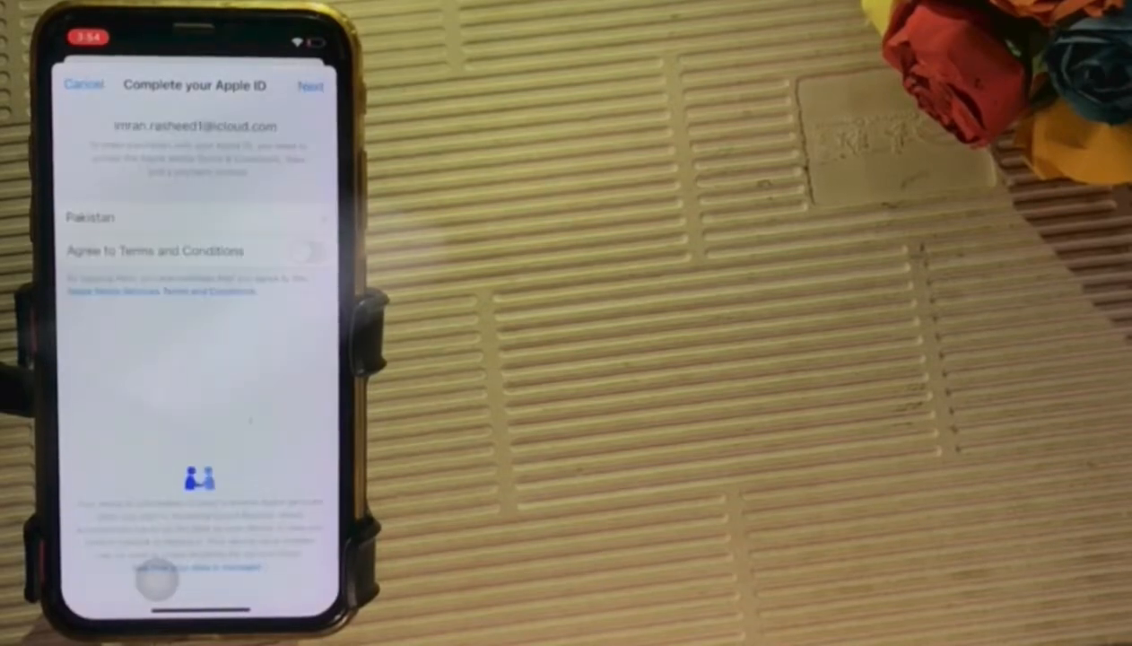
pyautogui.click(309, 251)
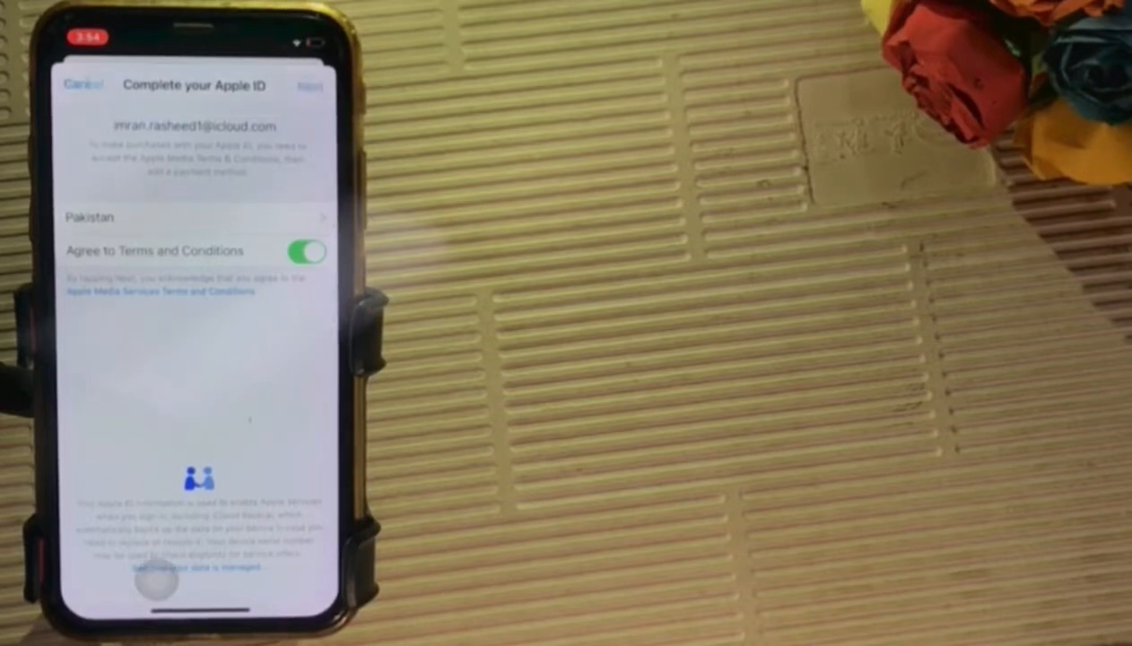
pyautogui.click(309, 86)
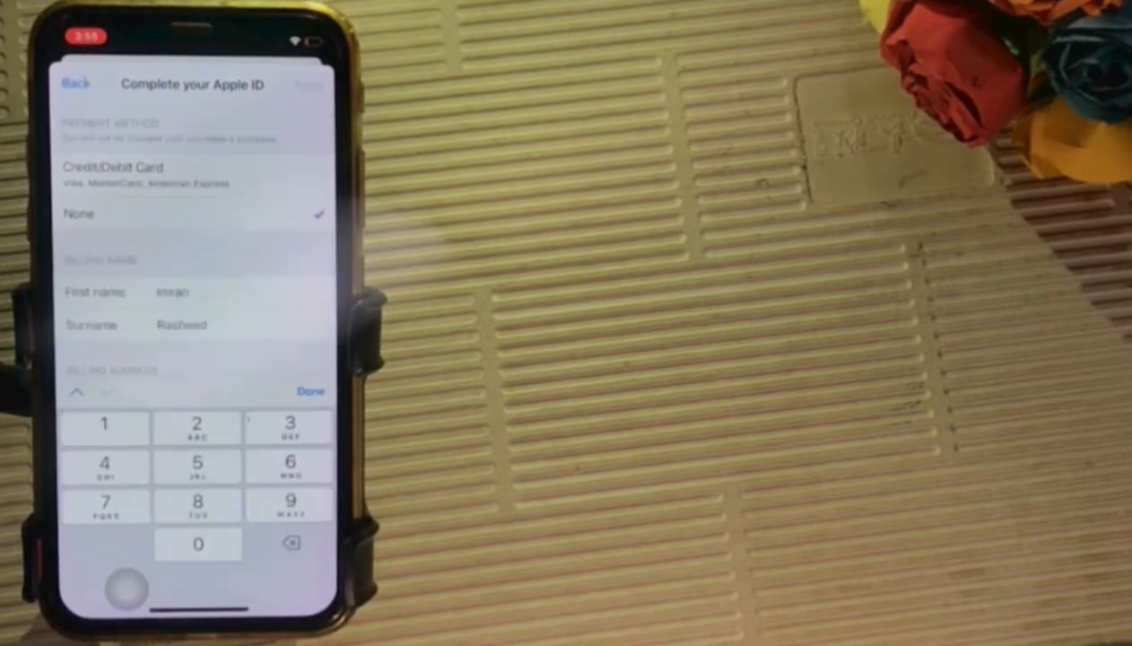
# Step: Submit billing details with payment method None and continue past 'Apple ID Completed'
pyautogui.click(310, 391)
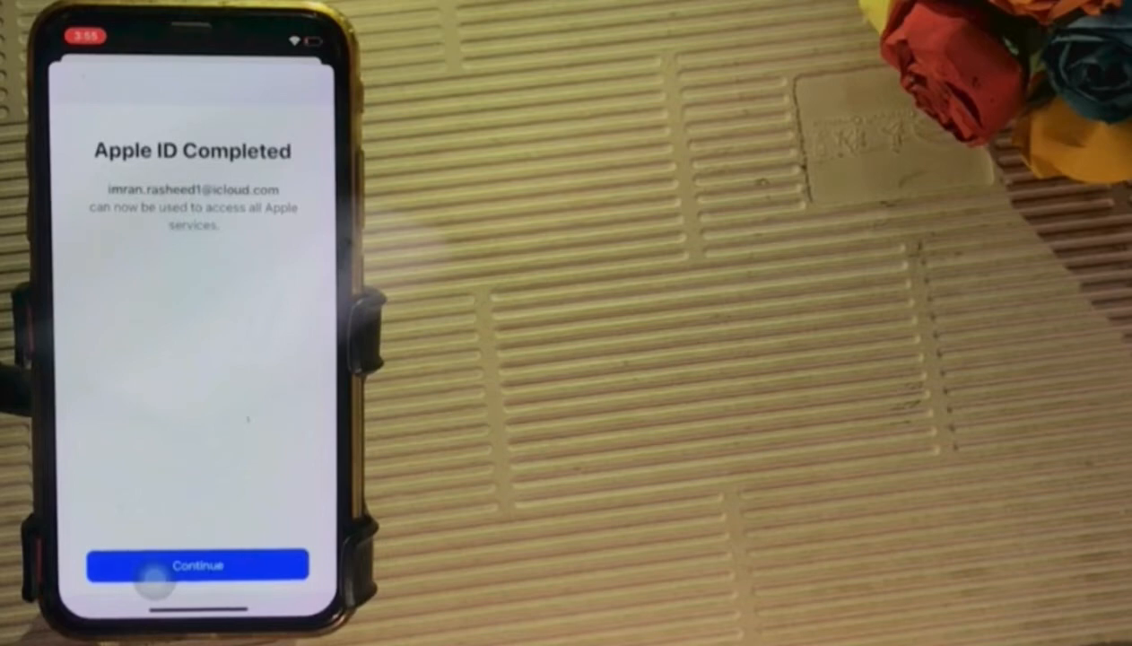
pyautogui.click(197, 565)
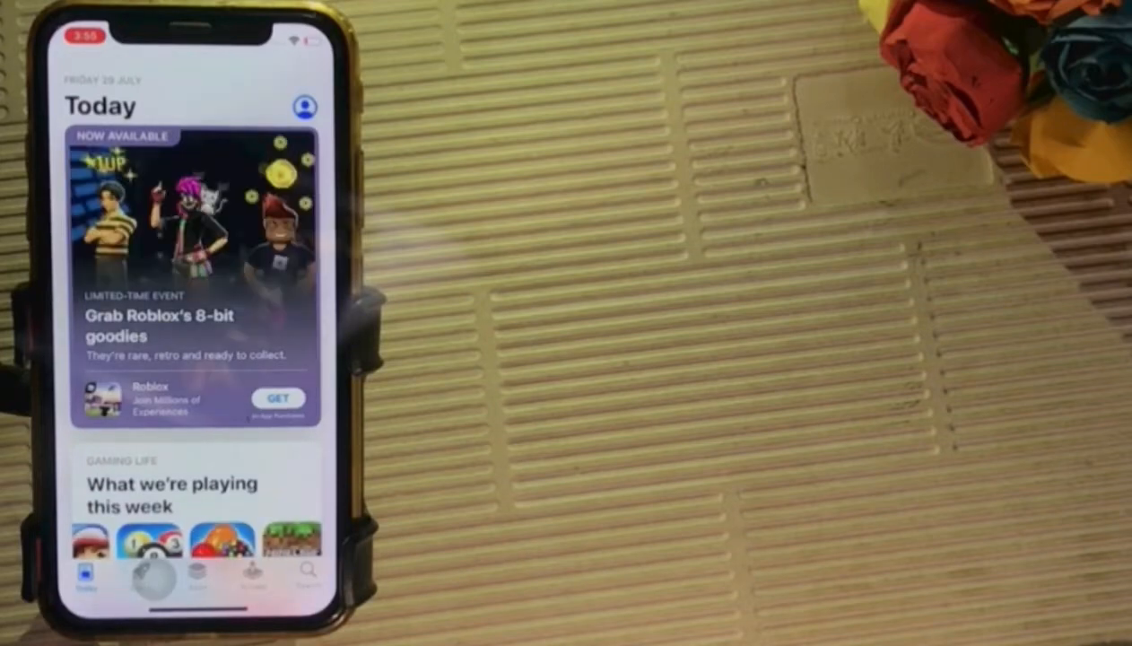
# Step: Search the App Store for 'sna' to find Snapchat again
pyautogui.click(307, 572)
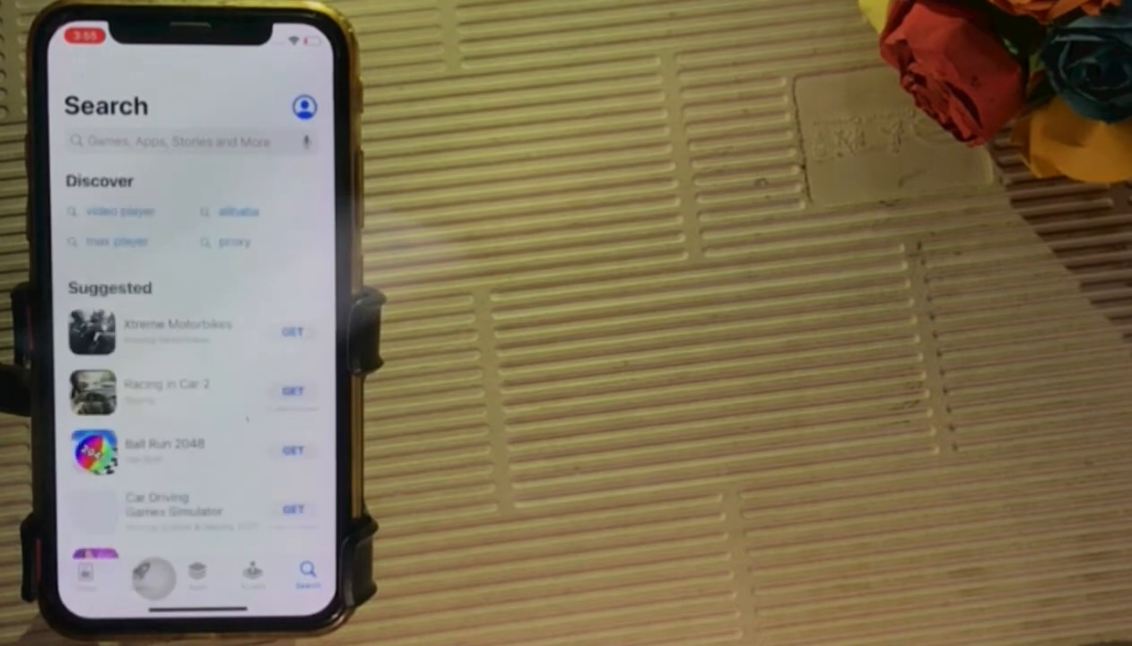
pyautogui.click(179, 140)
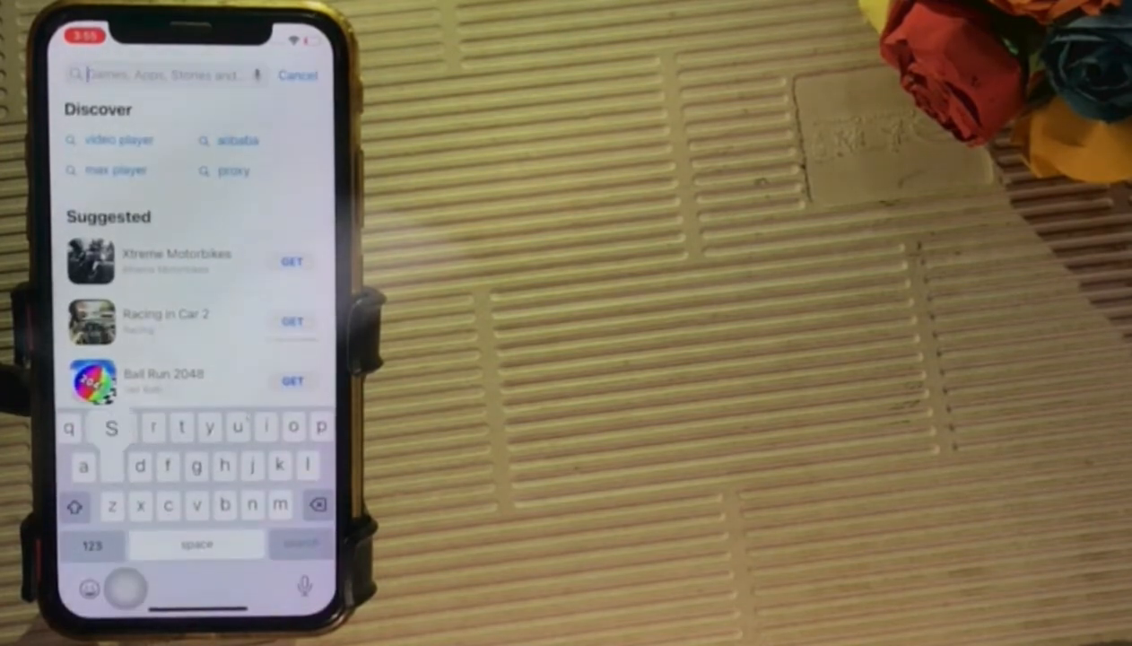
pyautogui.write('snapchat')
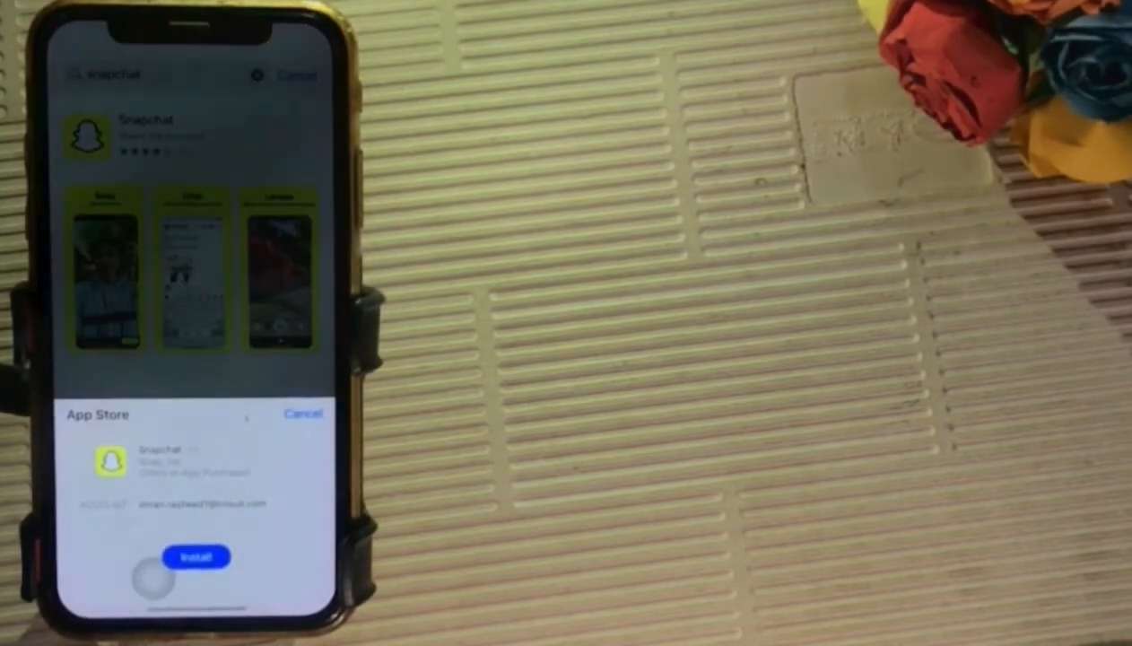
# Step: Confirm installing Snapchat and launch it from the home screen
pyautogui.click(194, 556)
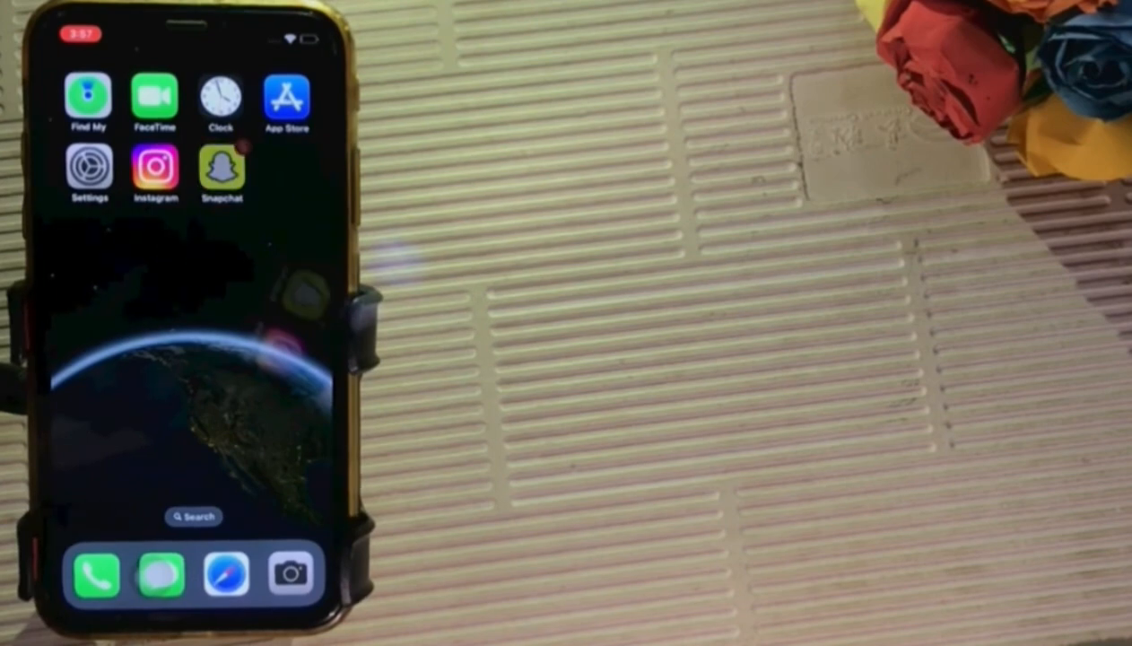
pyautogui.click(220, 171)
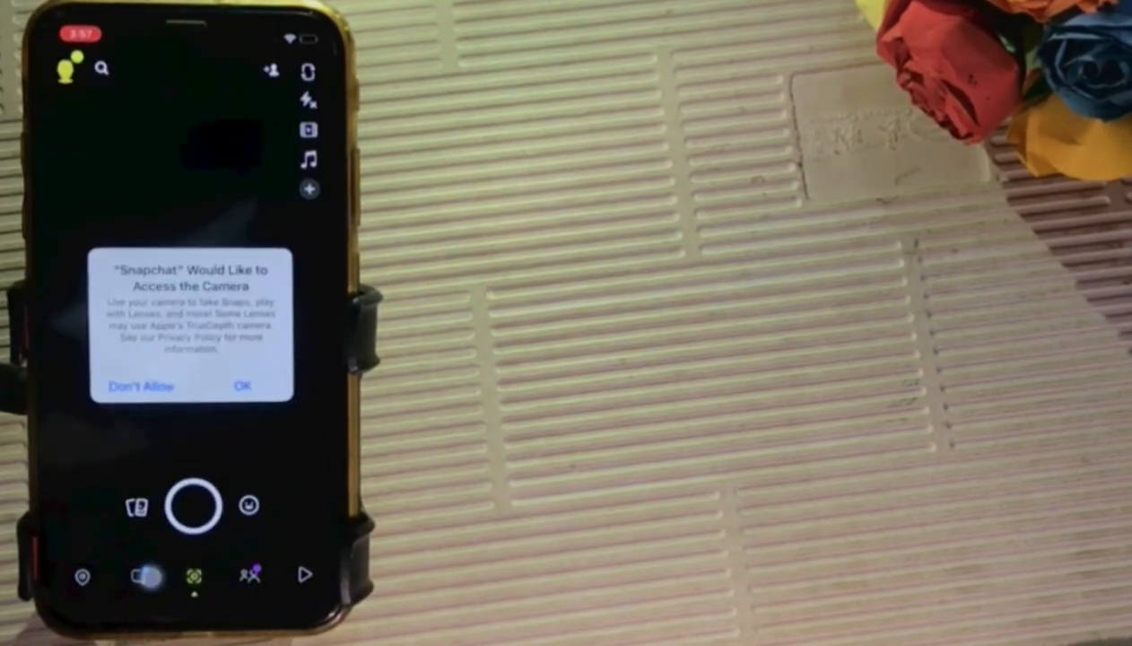